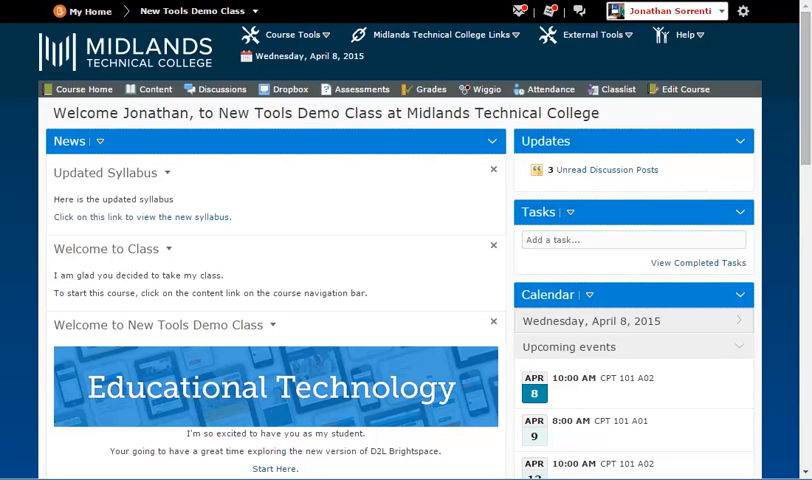
pyautogui.moveTo(156, 88)
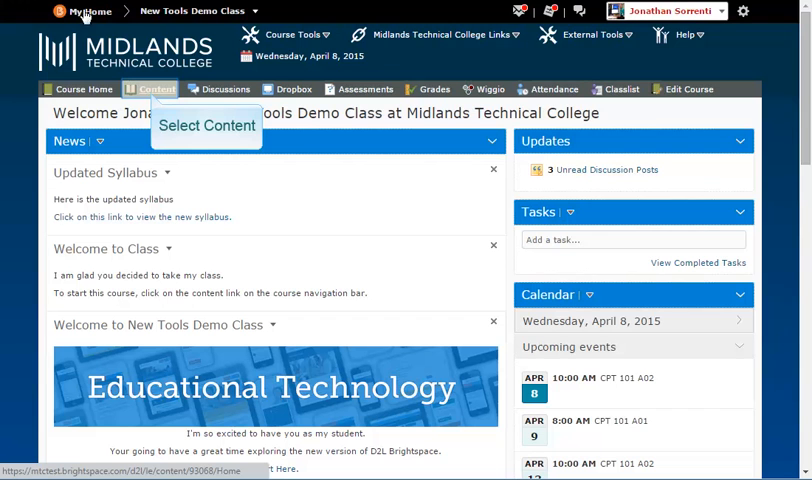
# Go to the Content area of the New Tools Demo Class
pyautogui.click(154, 88)
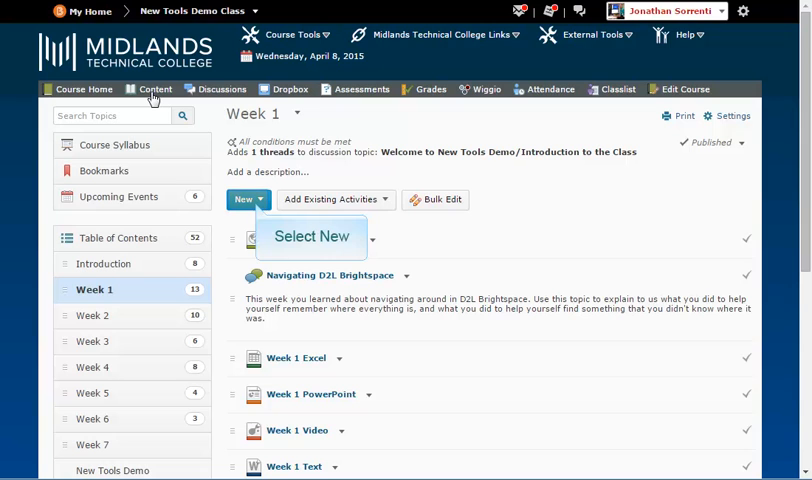
pyautogui.moveTo(240, 140)
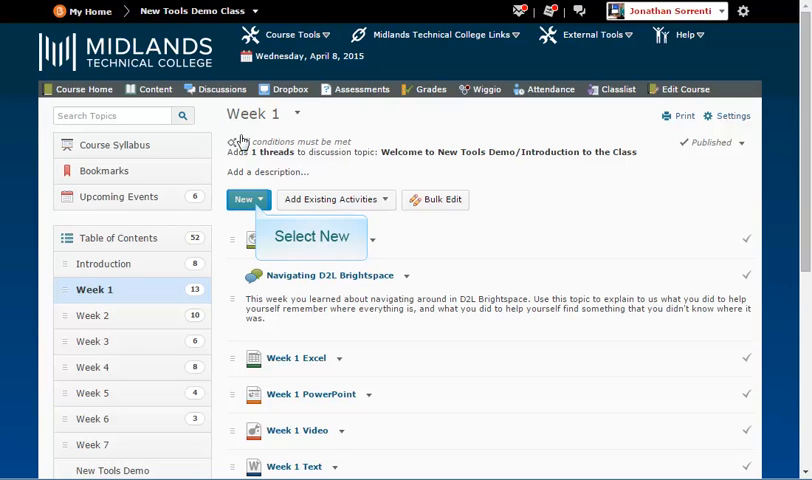
# Start a new Video or Audio item in Week 1 and choose to upload a file
pyautogui.click(248, 200)
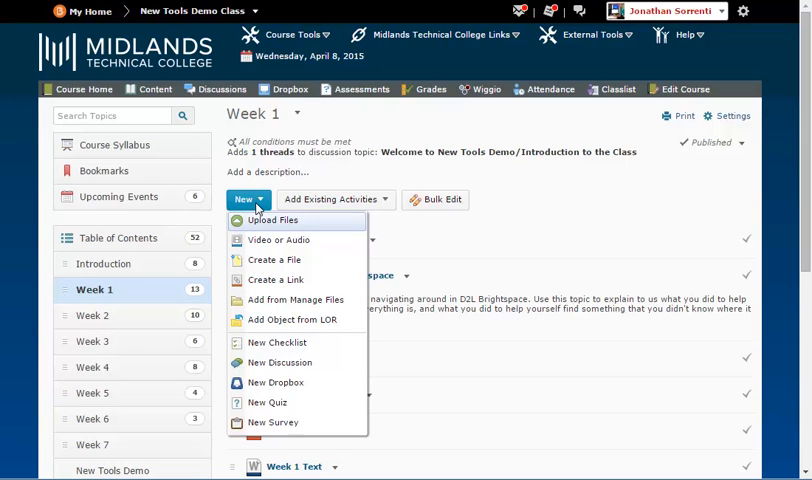
pyautogui.moveTo(280, 240)
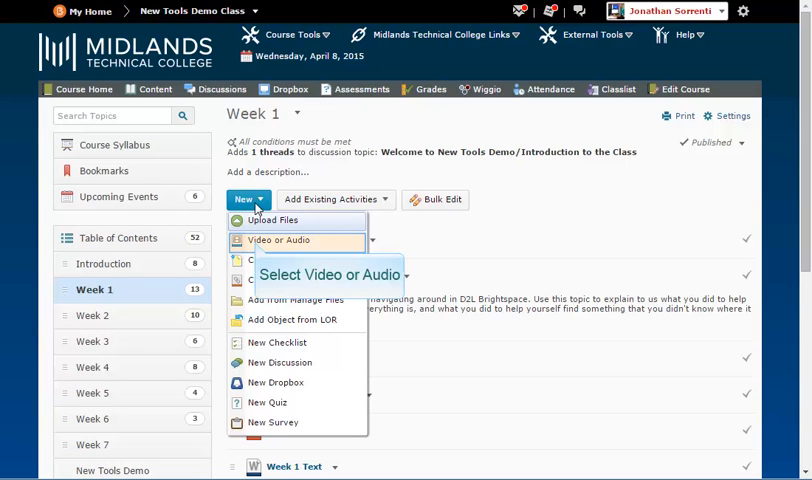
pyautogui.click(284, 240)
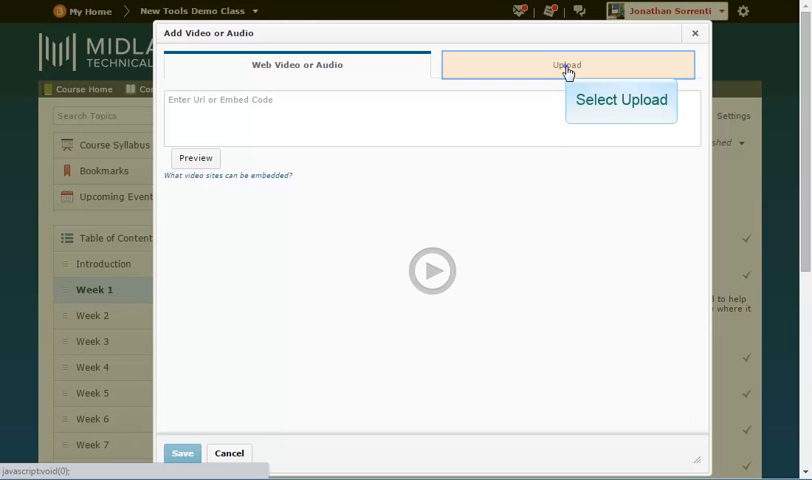
pyautogui.click(568, 64)
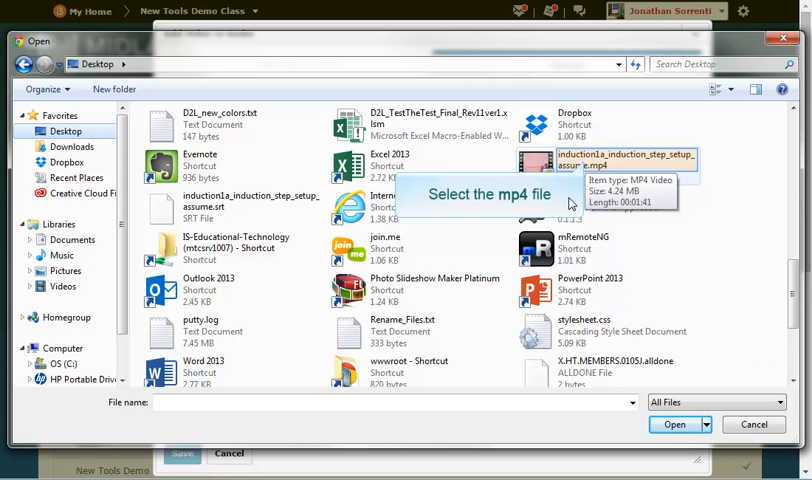
# Upload induction1a_induction_step_setup_assume.mp4 as the new video item
pyautogui.click(608, 160)
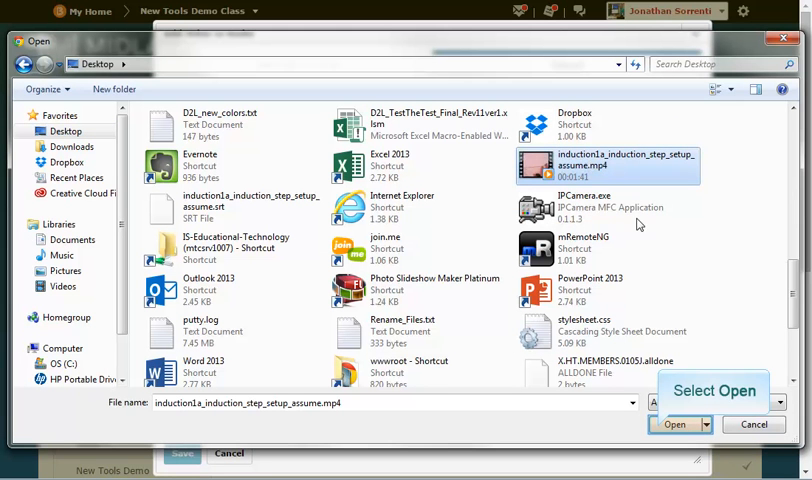
pyautogui.click(674, 424)
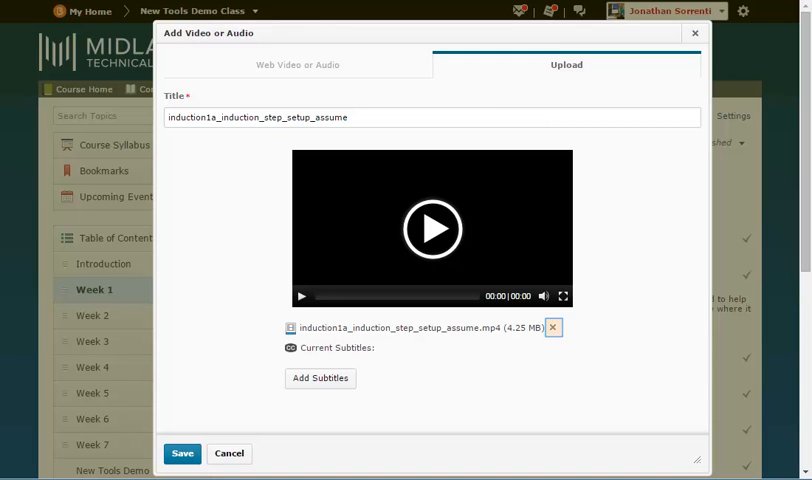
pyautogui.moveTo(320, 376)
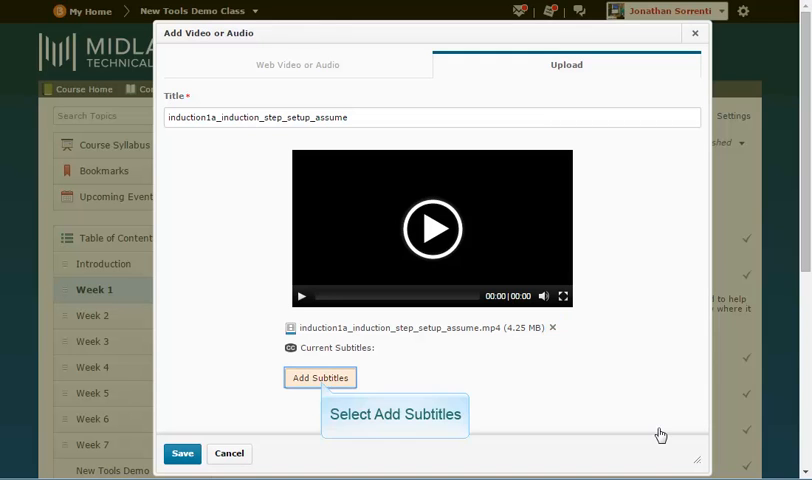
pyautogui.moveTo(360, 412)
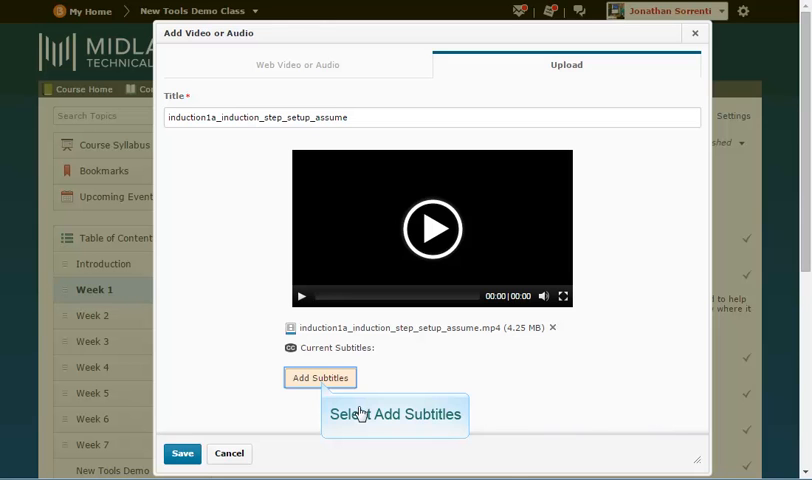
# Begin adding subtitles with English — EN as the subtitle language
pyautogui.click(320, 376)
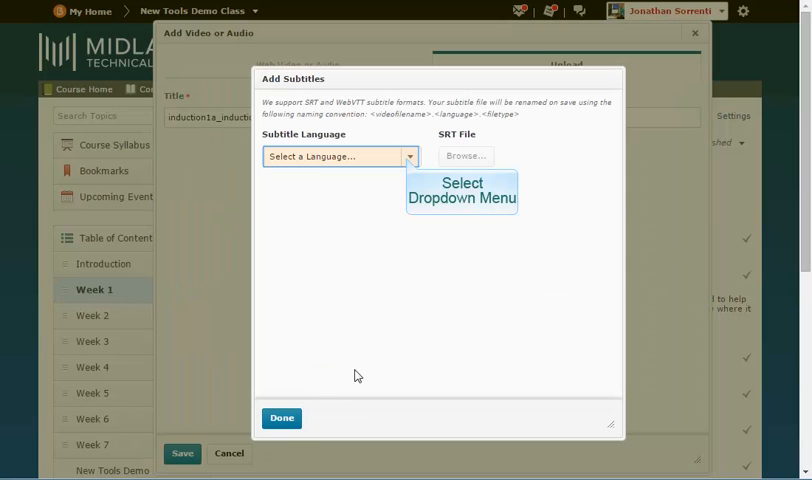
pyautogui.click(340, 156)
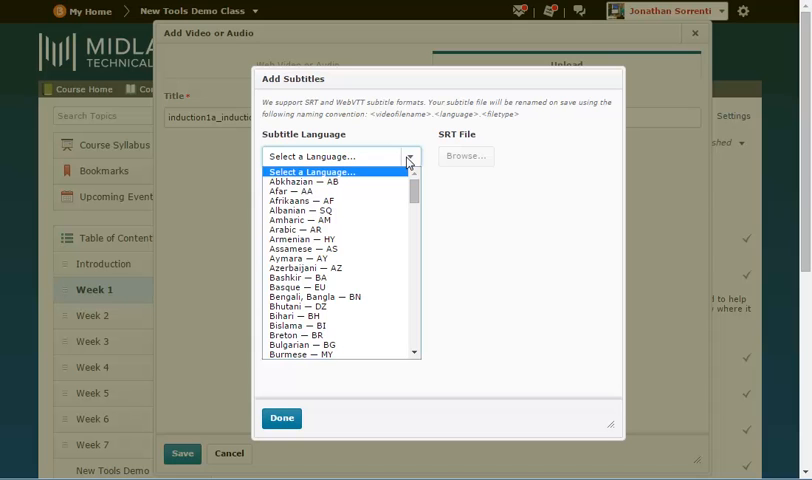
pyautogui.click(330, 156)
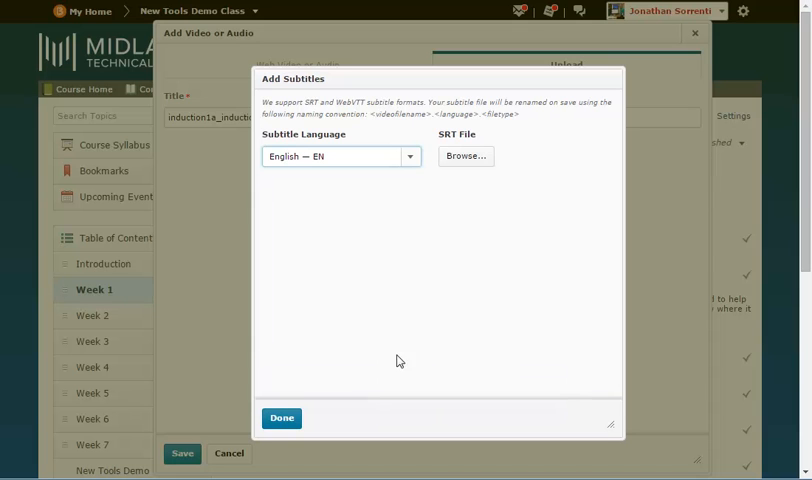
pyautogui.moveTo(460, 230)
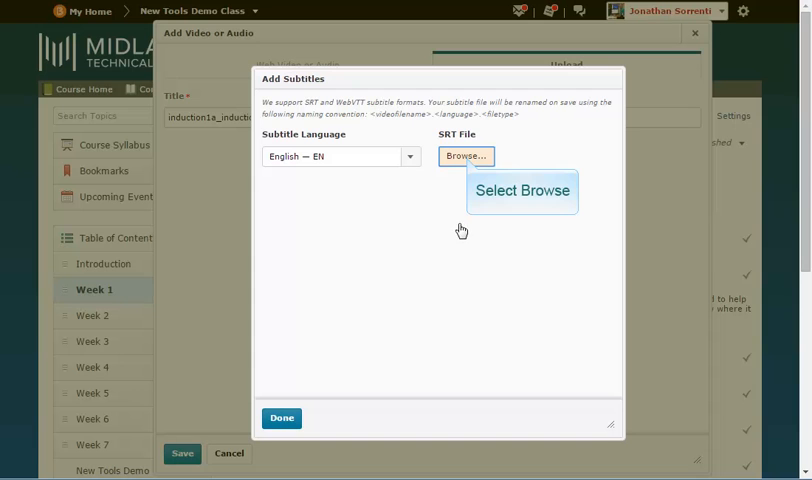
# Attach the English .srt subtitle file and finish adding subtitles
pyautogui.click(464, 156)
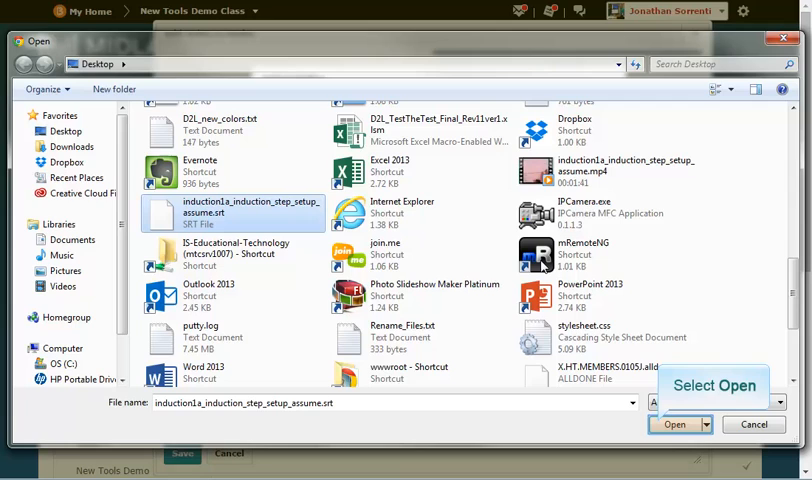
pyautogui.click(676, 424)
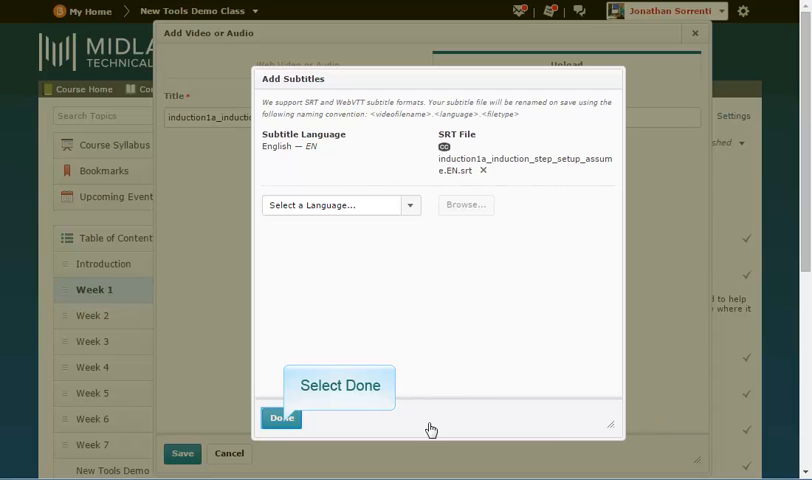
pyautogui.click(280, 418)
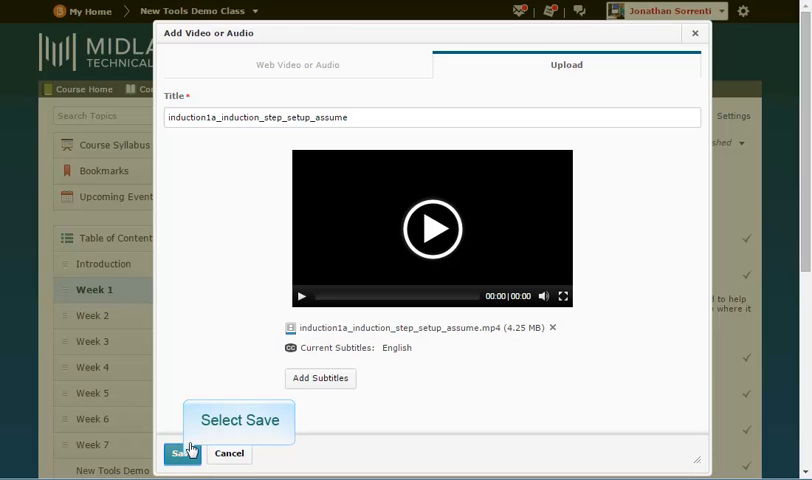
# Save the subtitled video topic so it plays with an English CC option
pyautogui.click(180, 452)
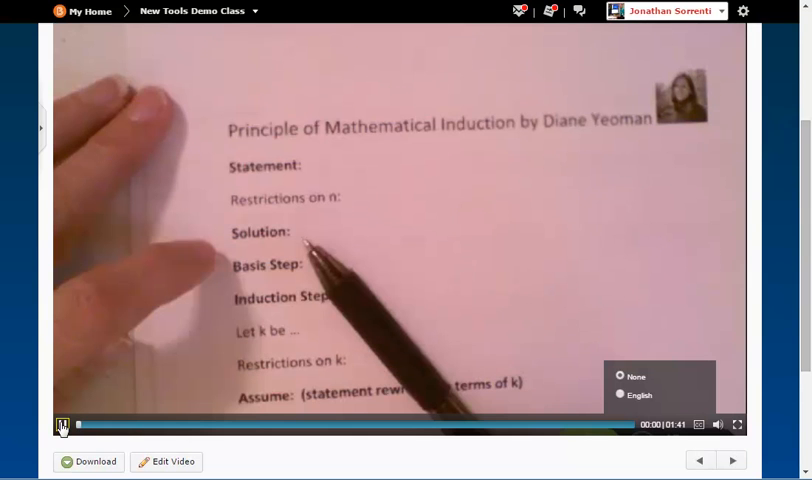
pyautogui.moveTo(698, 424)
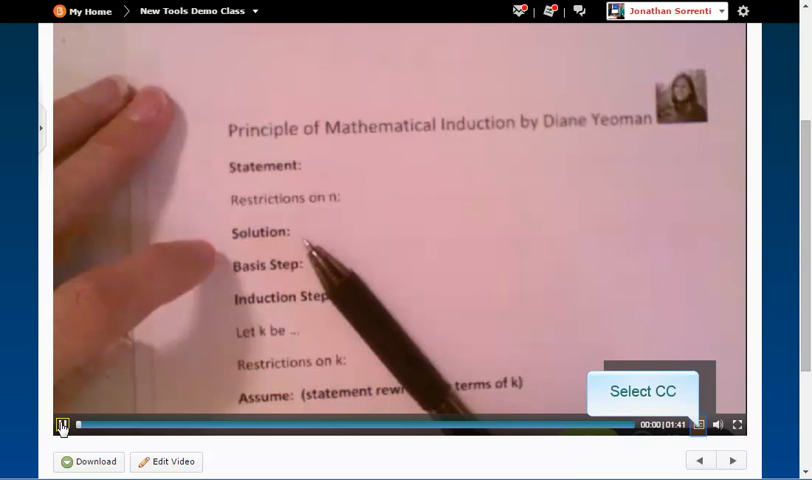